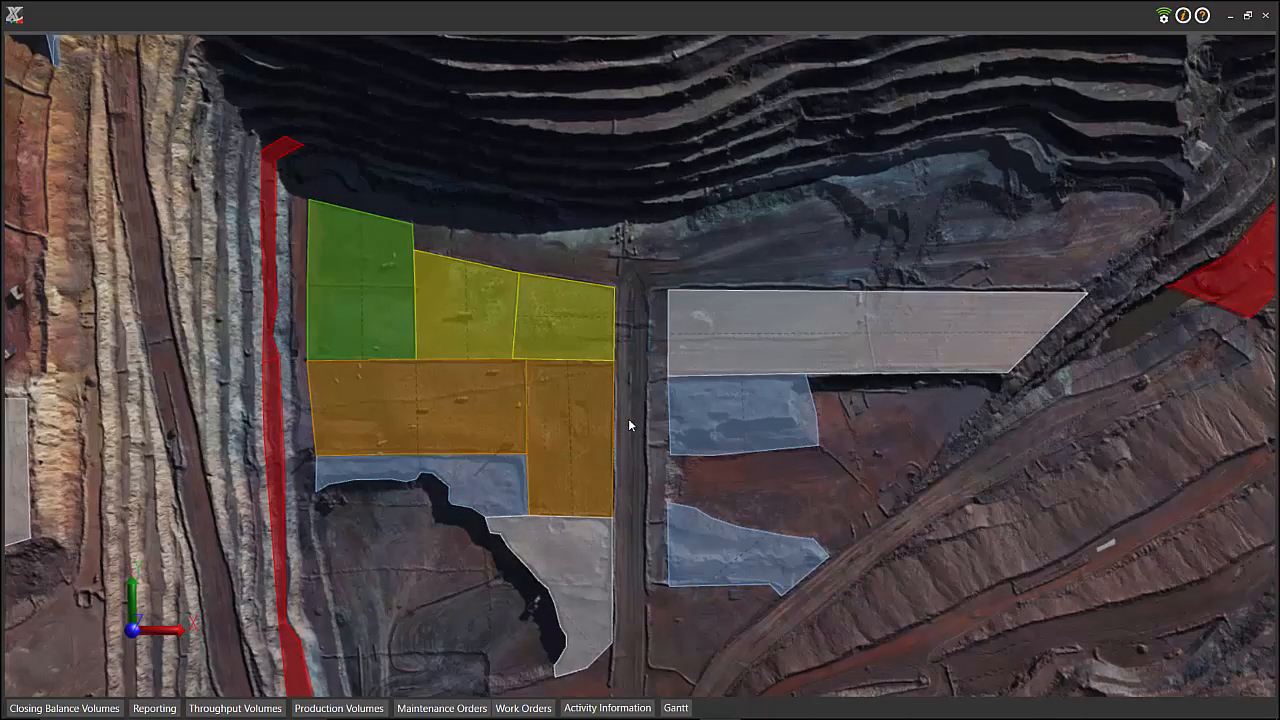
mouse_move(555, 547)
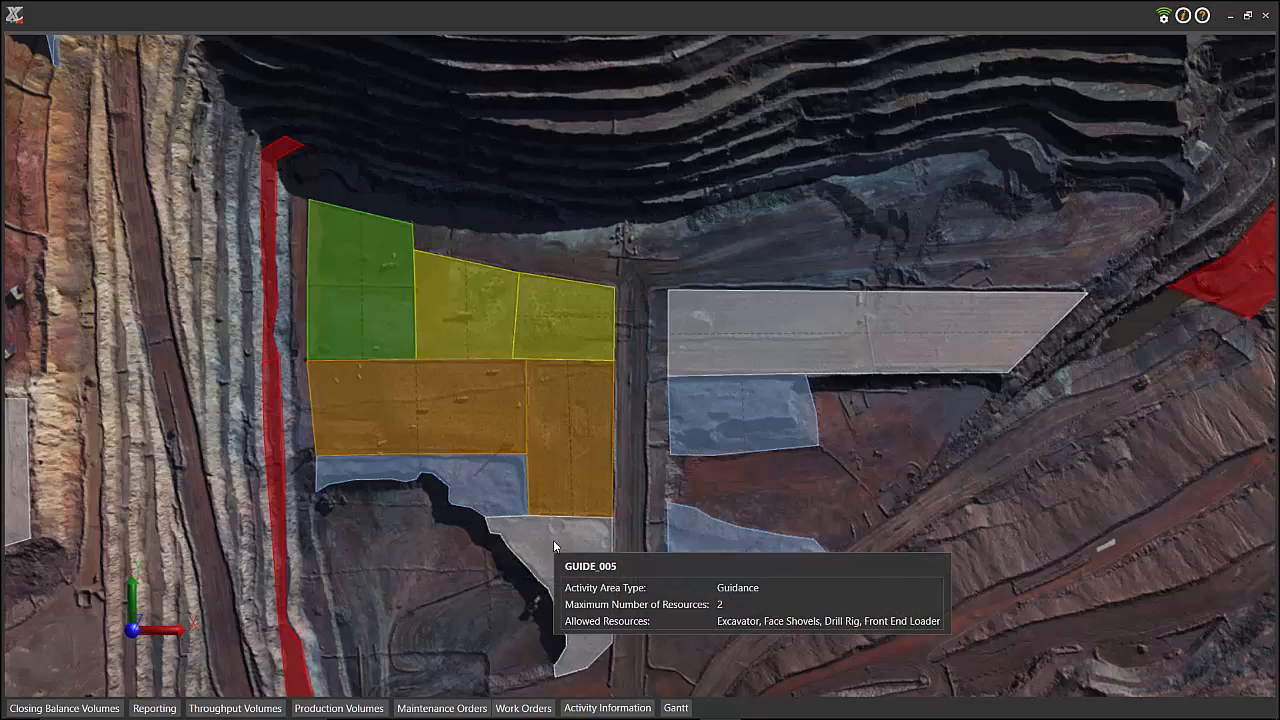
mouse_move(575, 448)
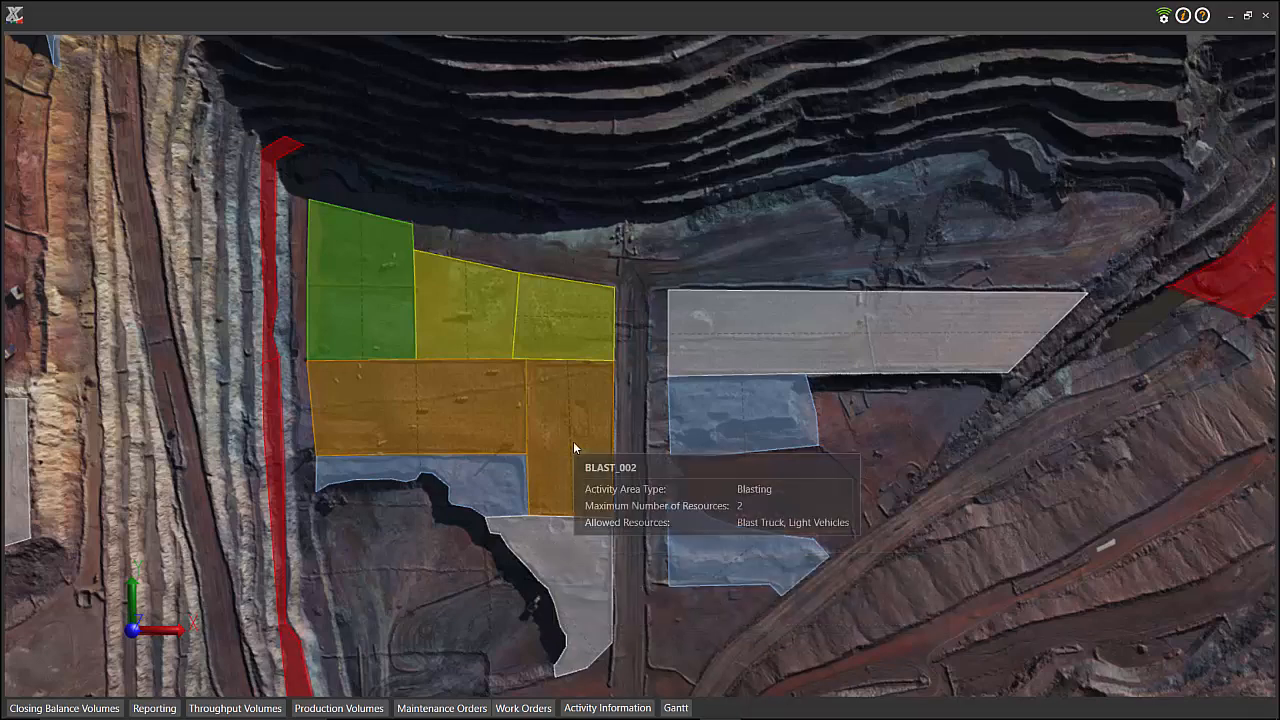
mouse_move(588, 377)
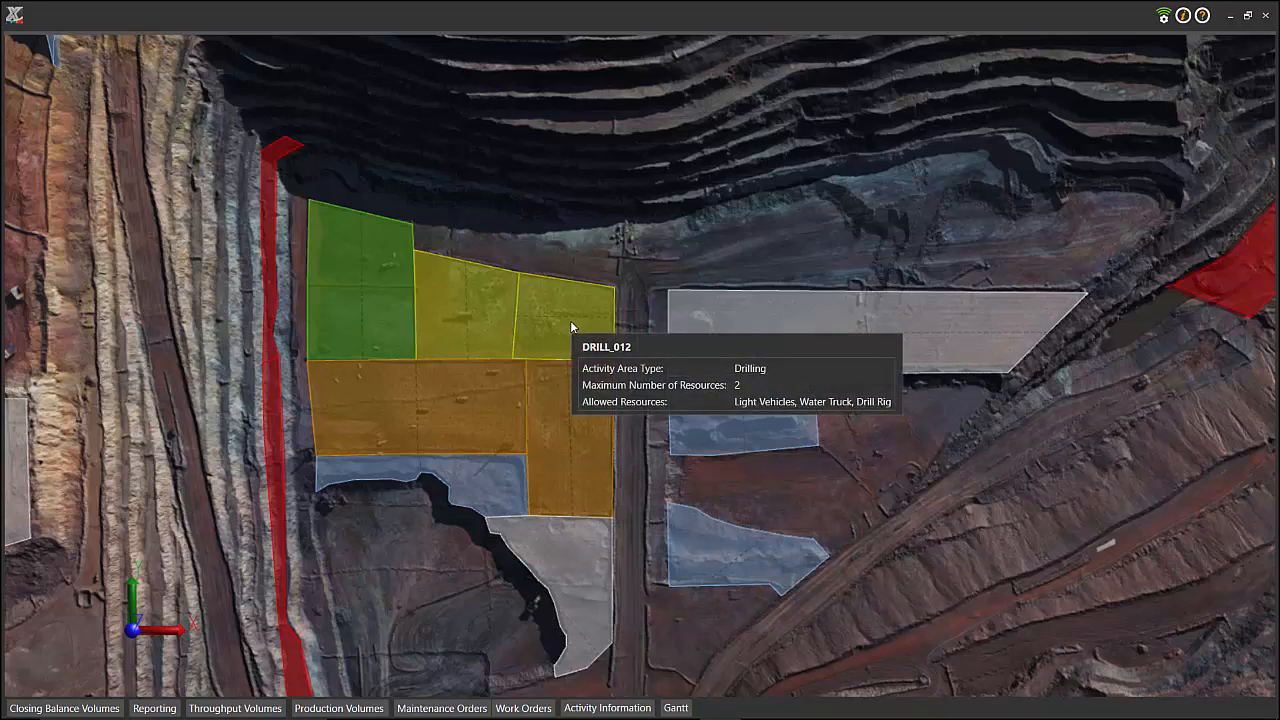
mouse_move(695, 540)
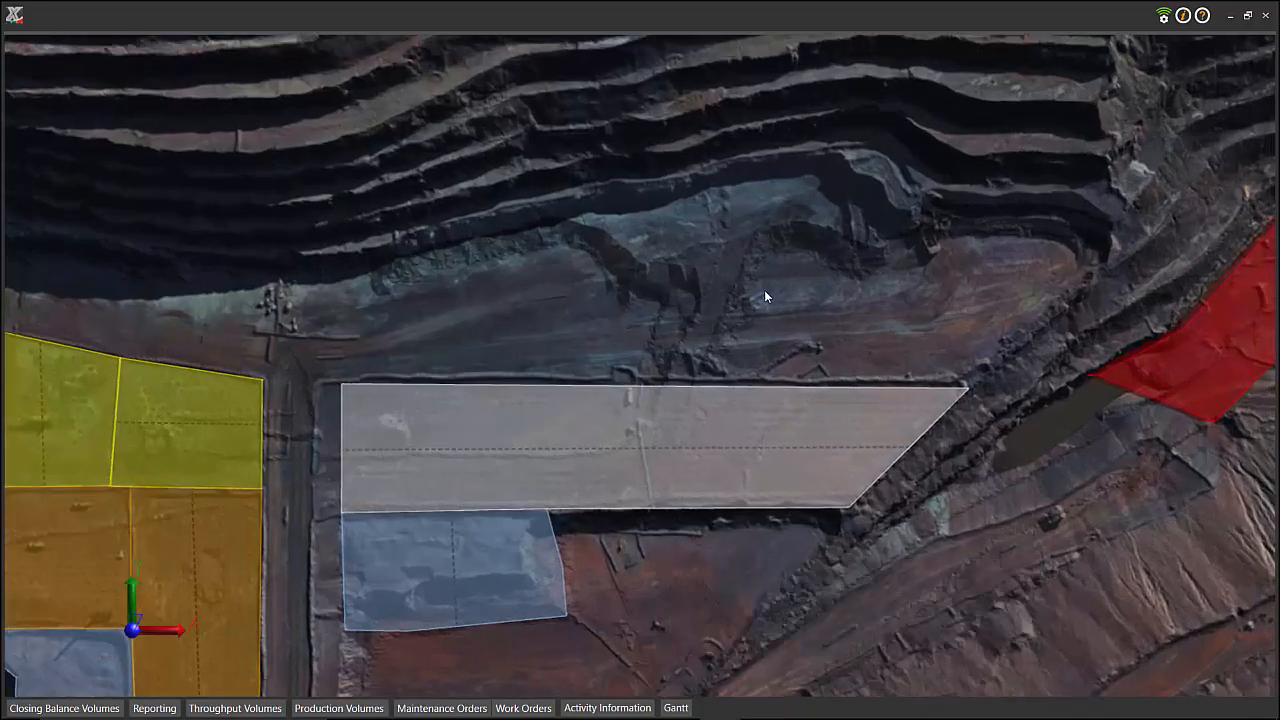
Step: Draw a new activity area on the bench and make it exclusion zone EXCLUDE_004
left_click(765, 296)
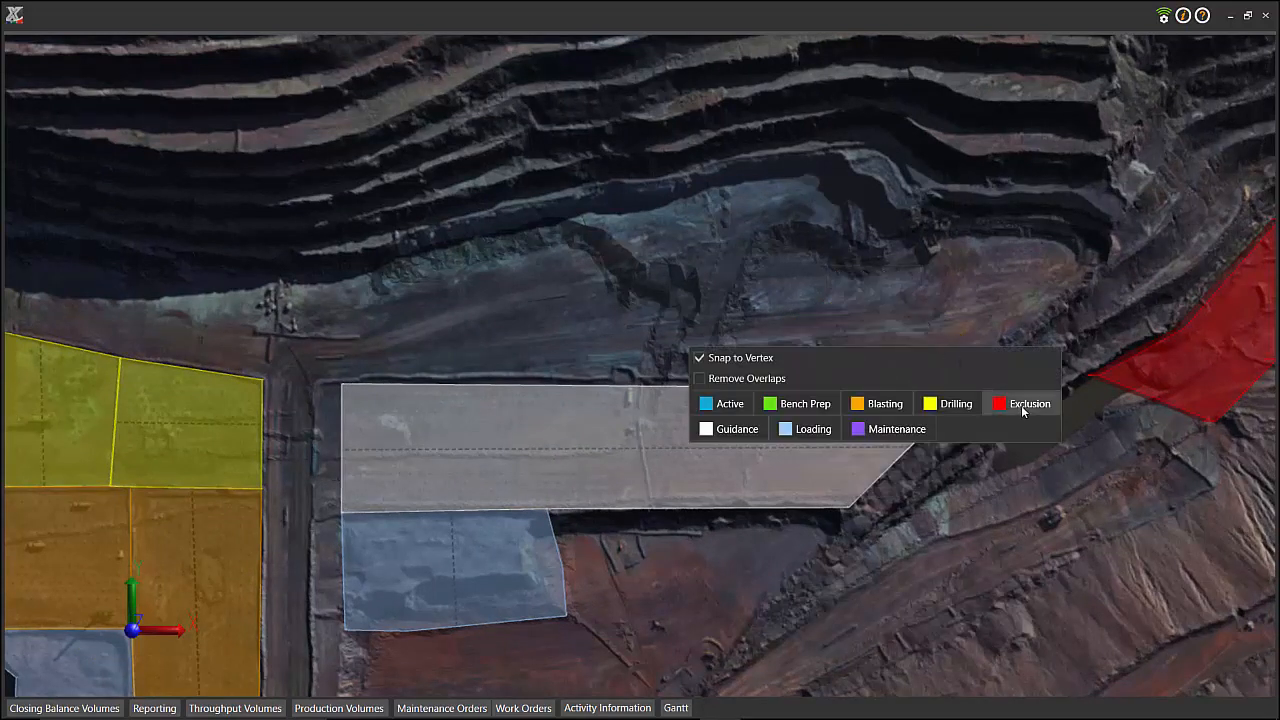
left_click(1030, 403)
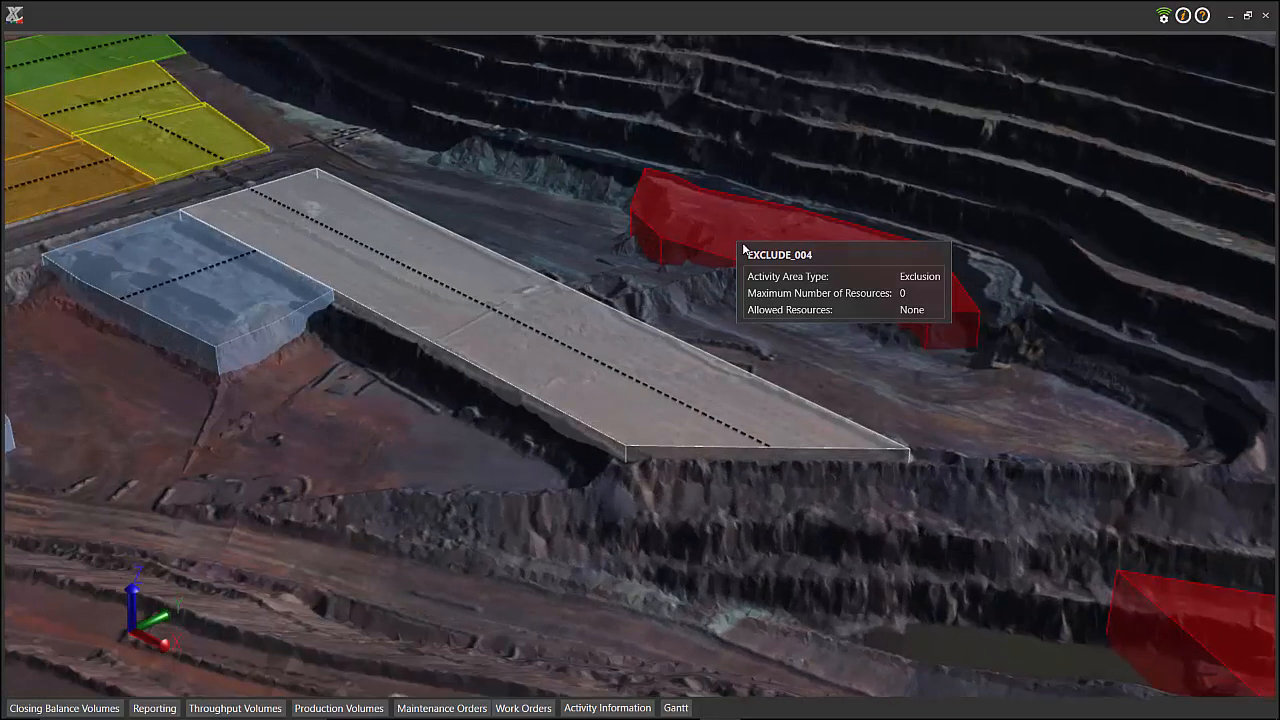
mouse_move(685, 364)
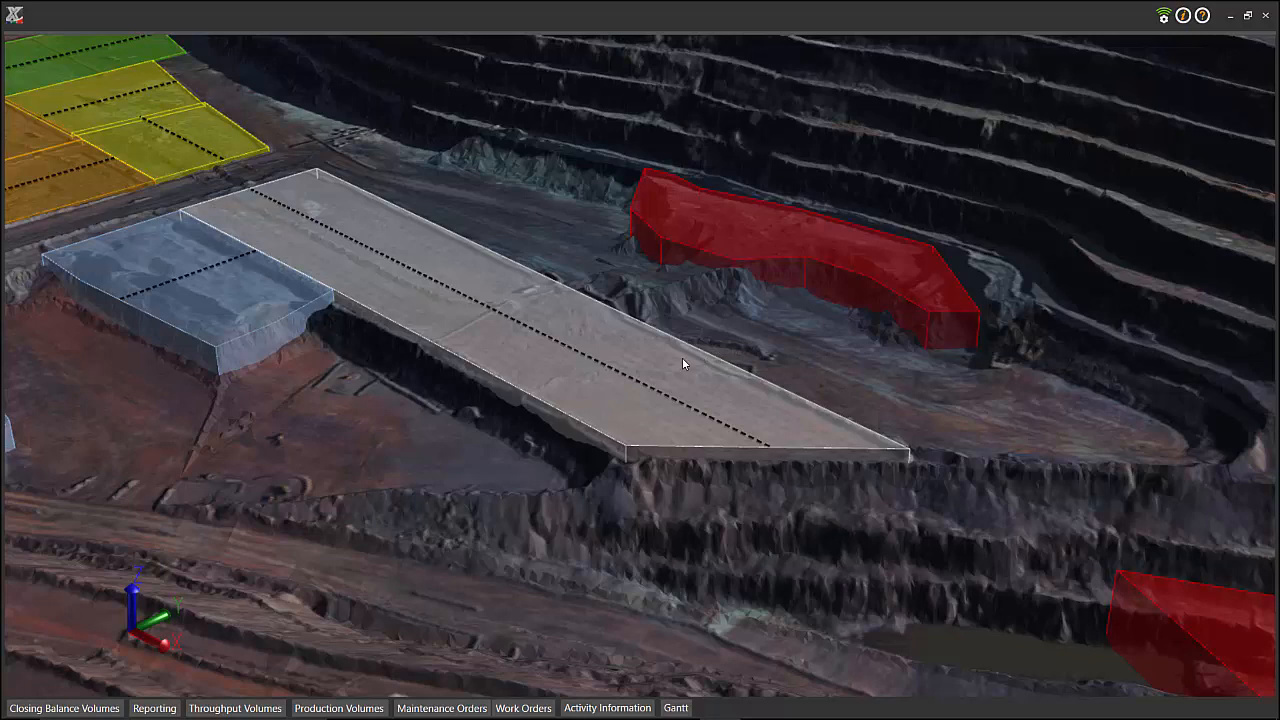
Step: Select guidance area GUIDE_006 and bring up its radial actions menu
left_click(685, 364)
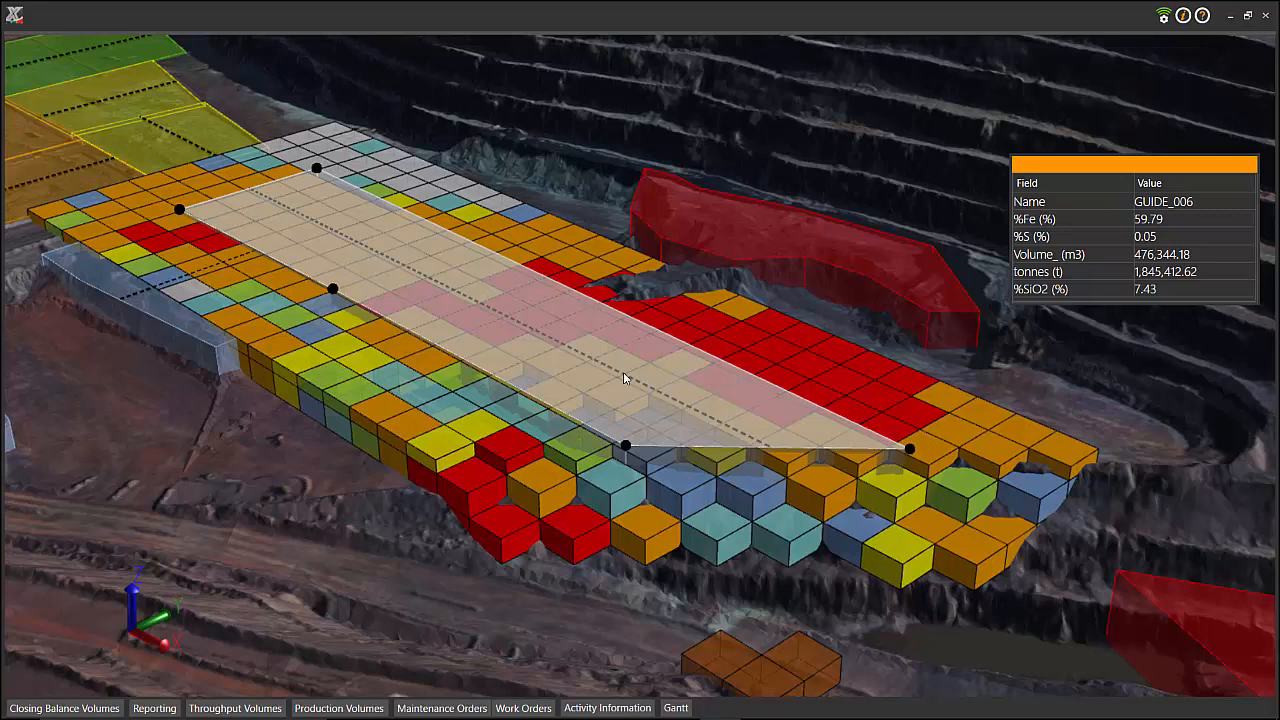
right_click(628, 382)
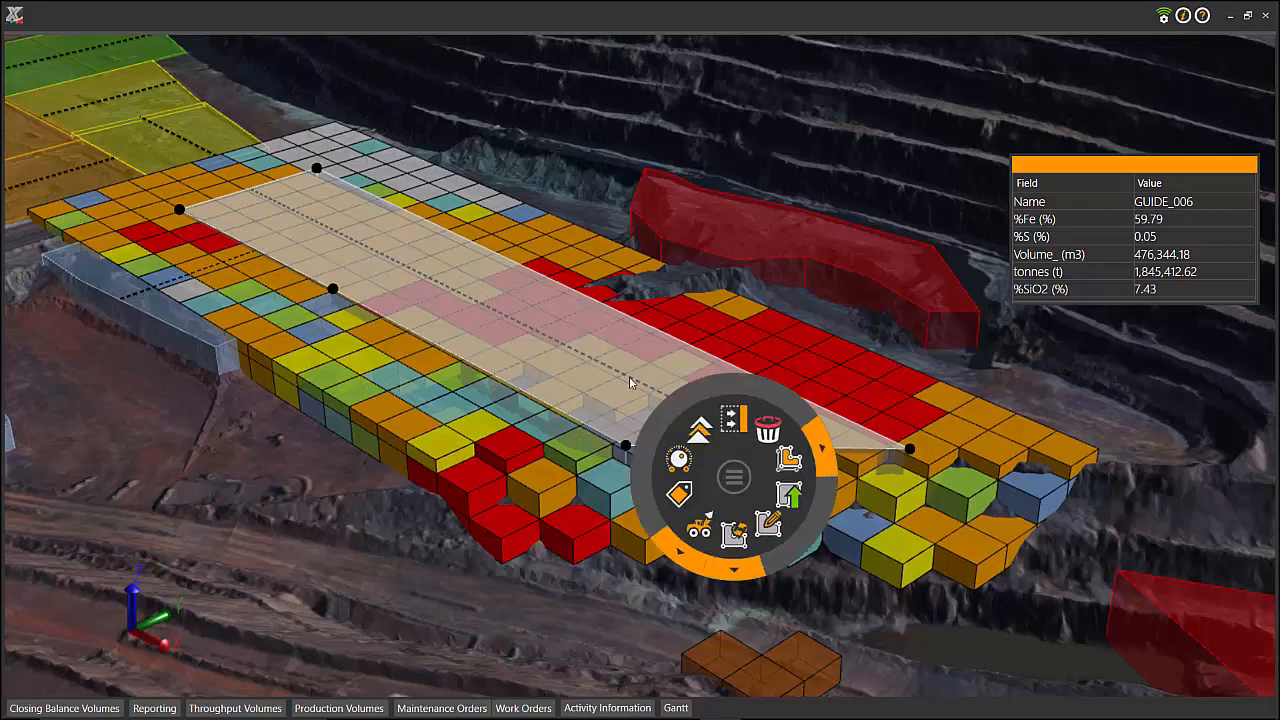
mouse_move(735, 570)
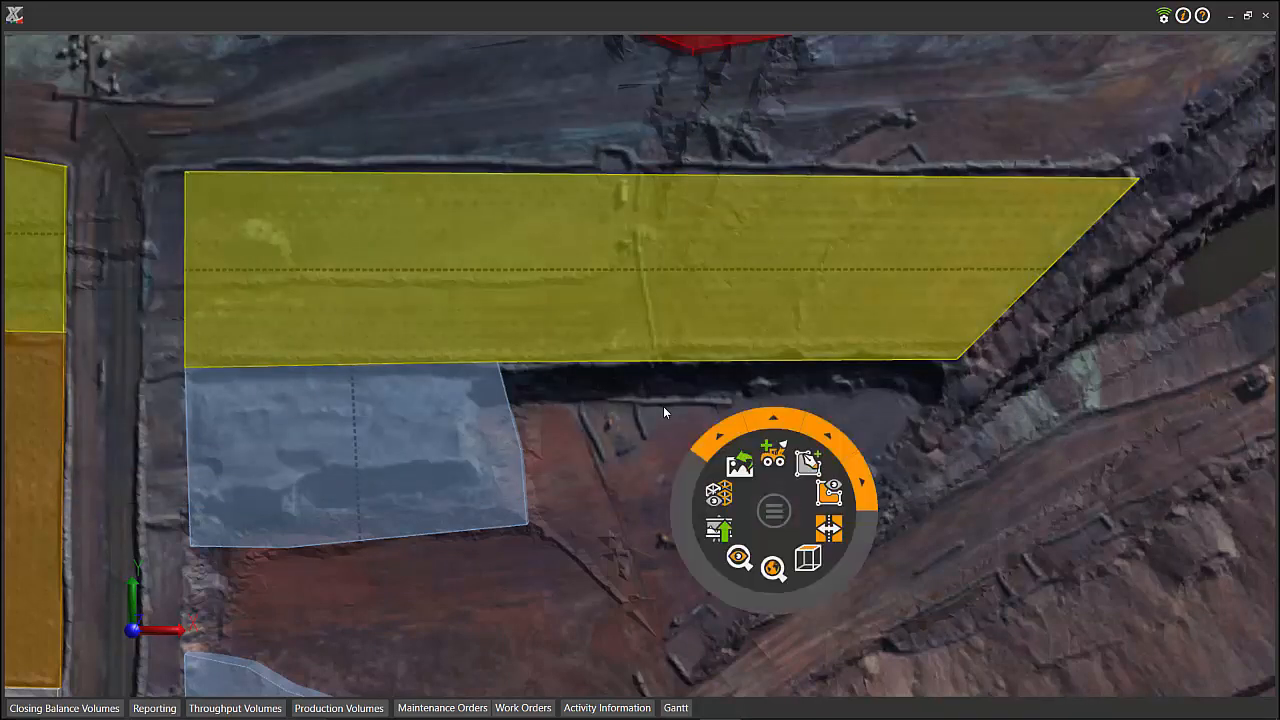
mouse_move(830, 530)
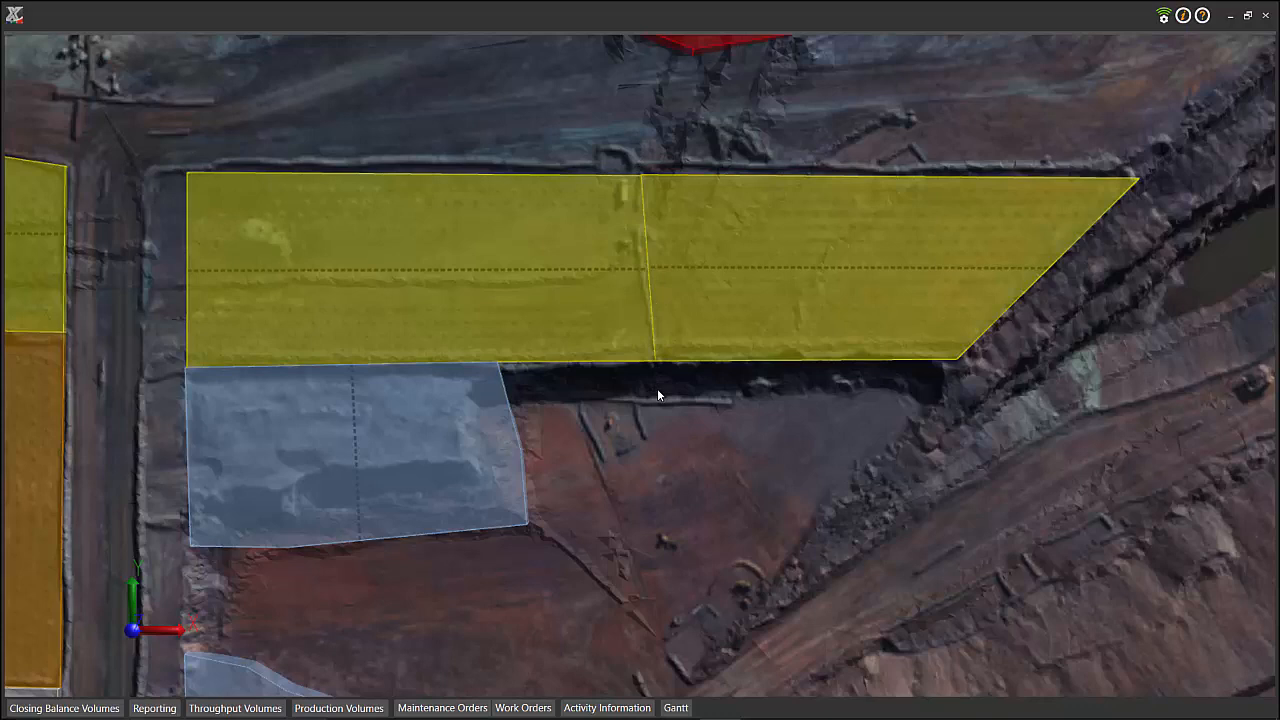
Step: Select the left slice DRILL_014 to view its 432 holes and drill metres
left_click(658, 393)
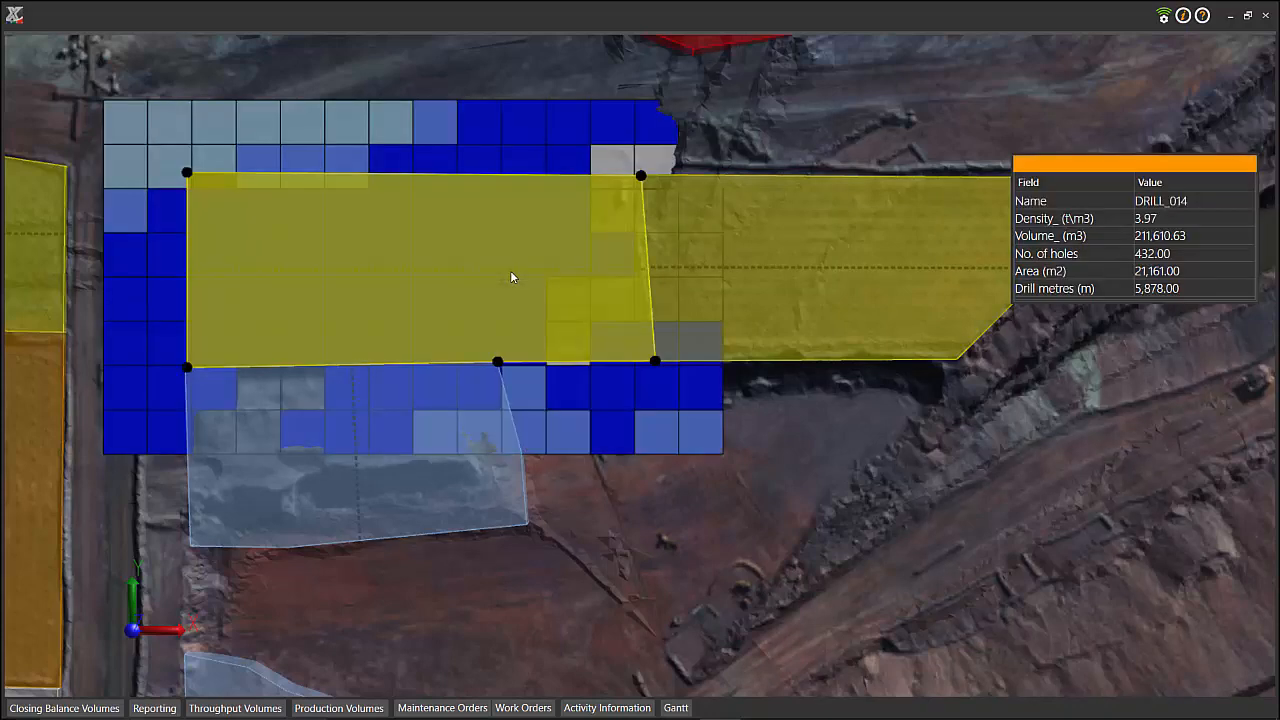
mouse_move(797, 285)
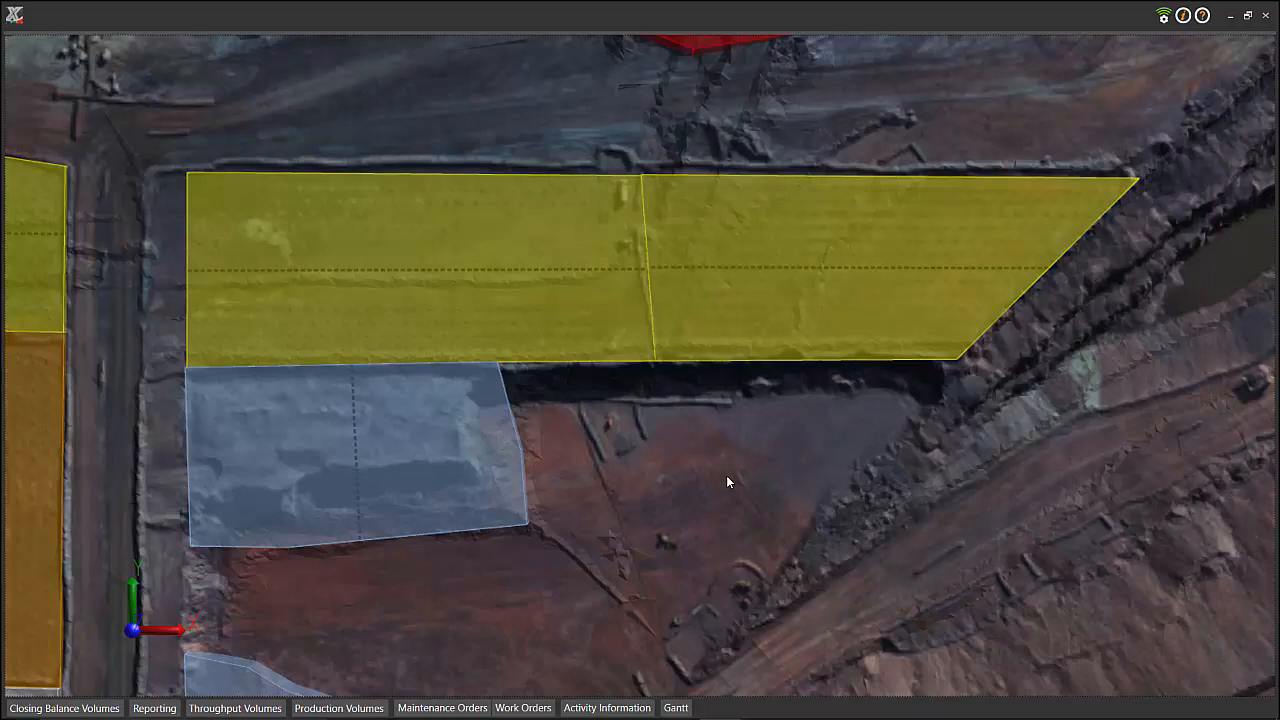
mouse_move(810, 281)
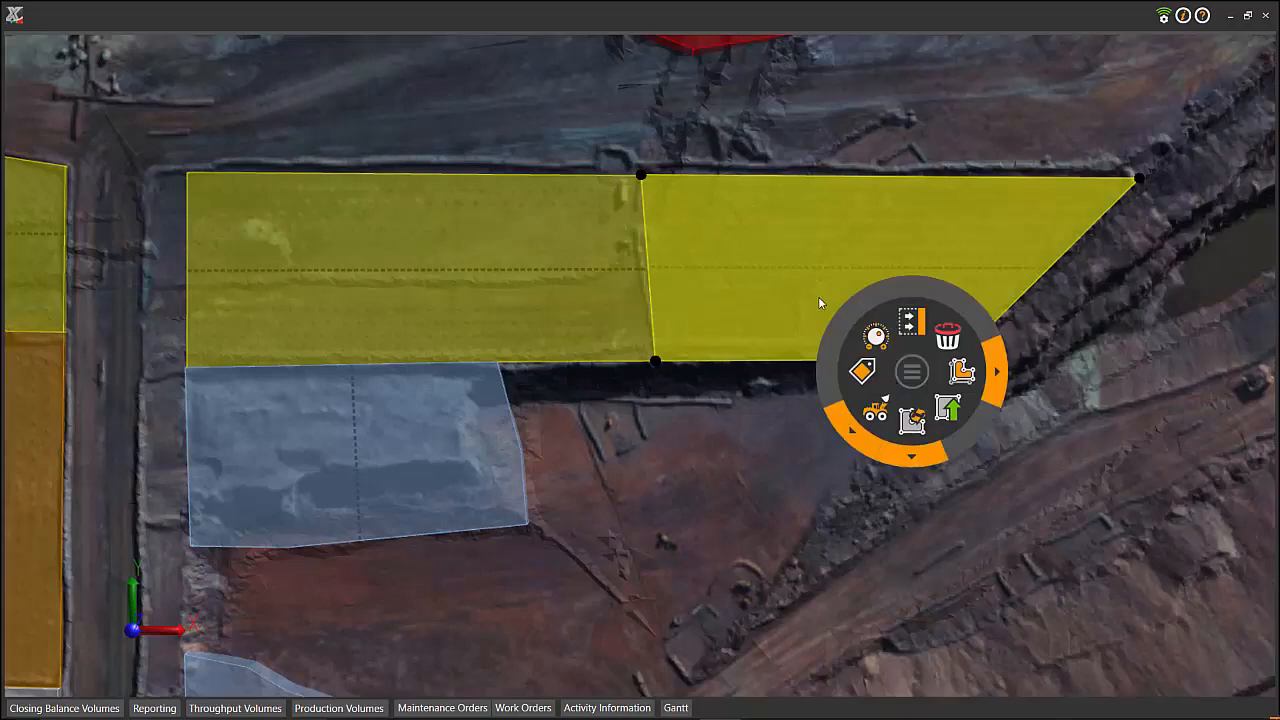
mouse_move(946, 410)
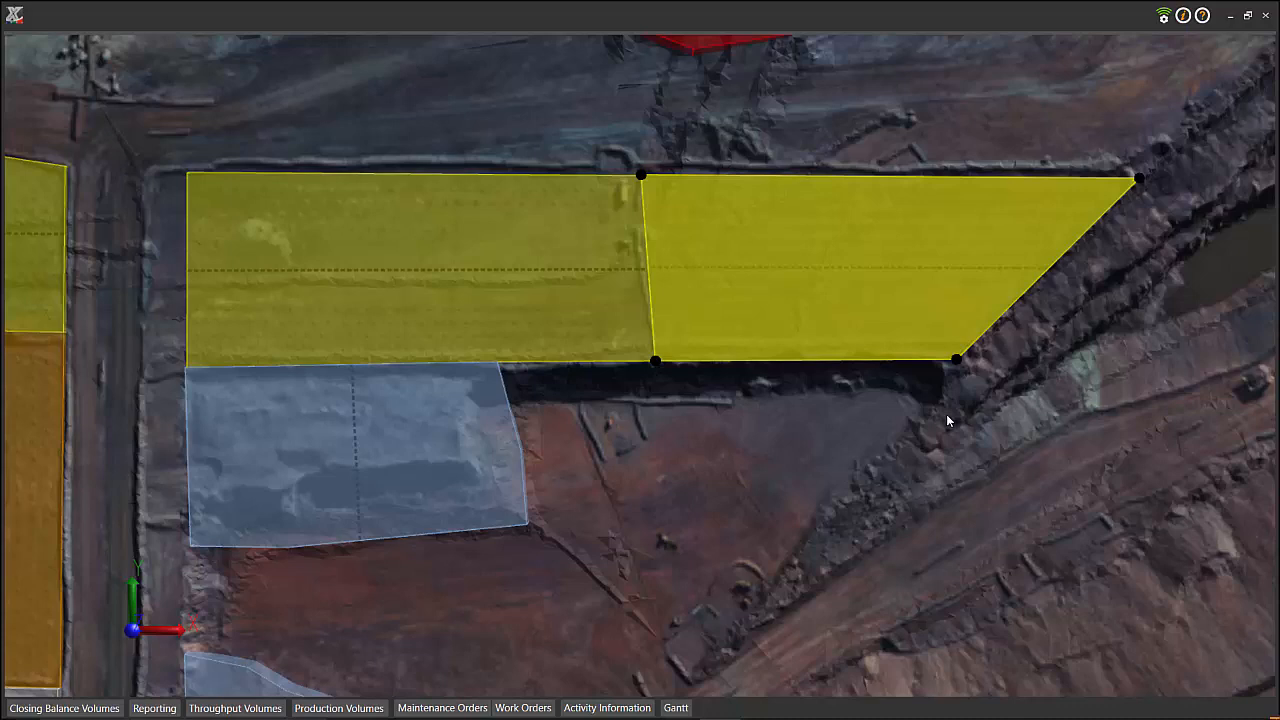
mouse_move(515, 276)
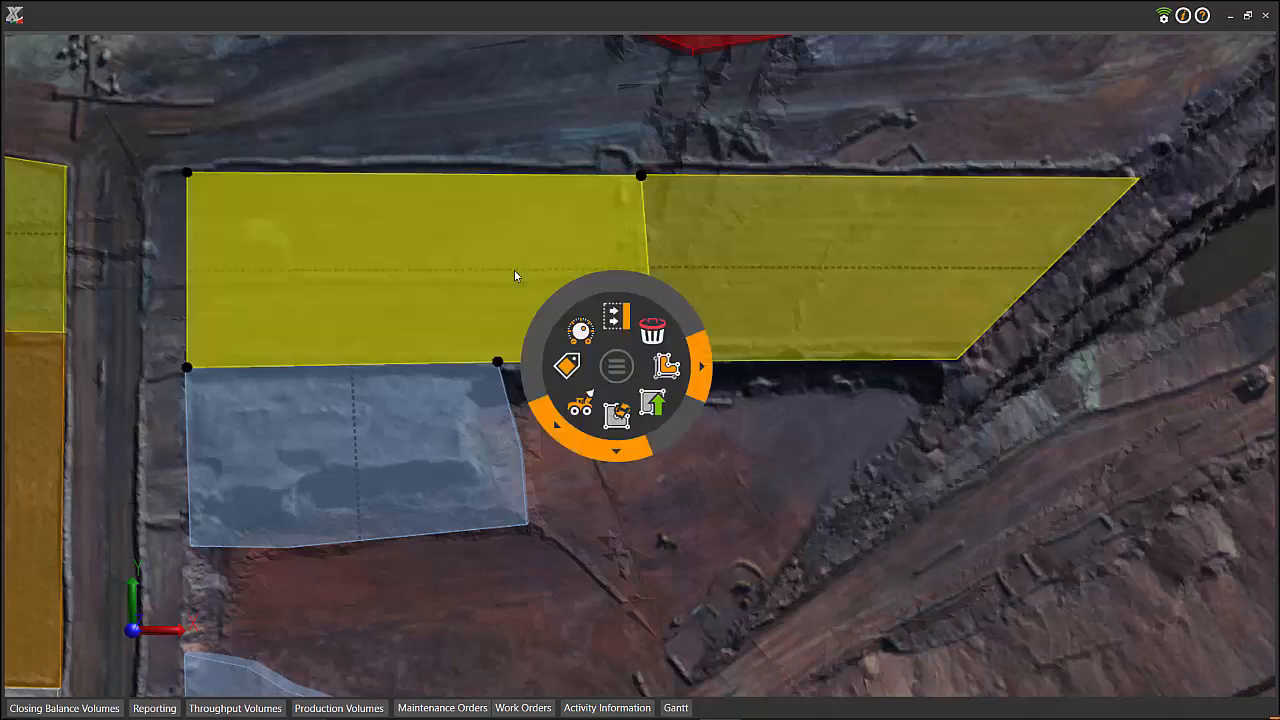
mouse_move(655, 405)
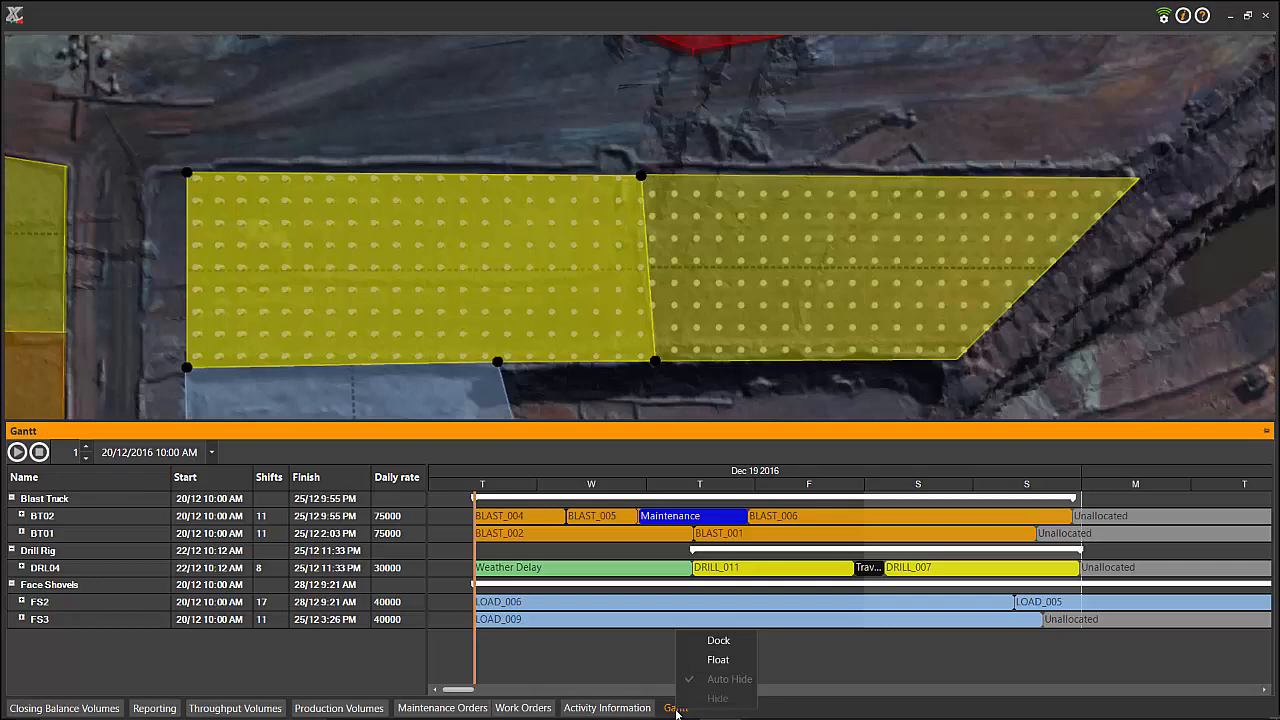
Step: Dock the Gantt chart and switch the resource palette to Drill Rig
left_click(718, 640)
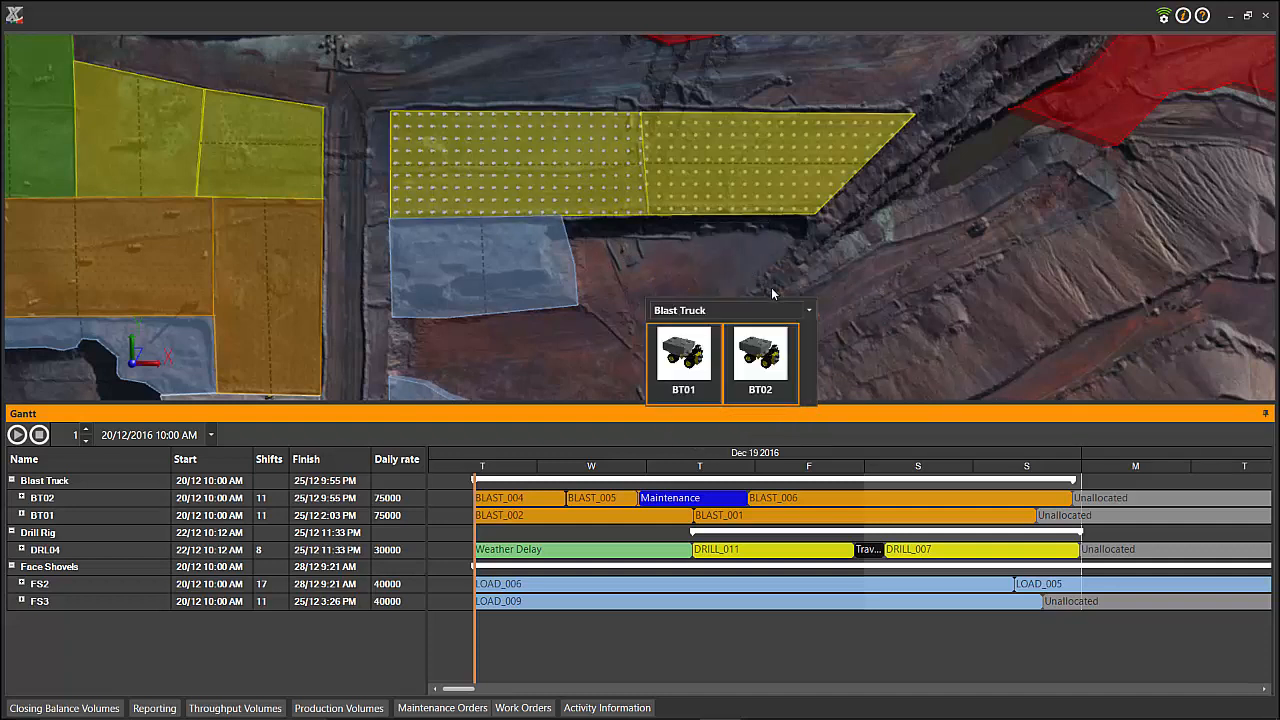
left_click(808, 310)
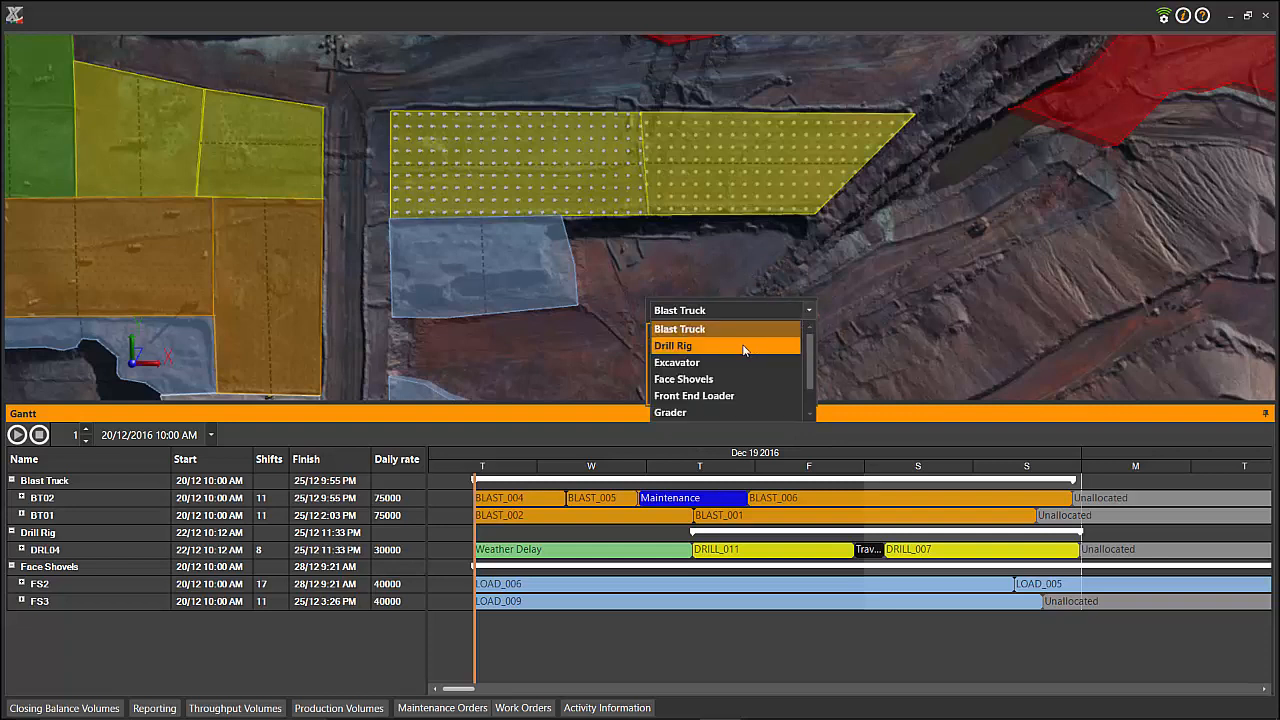
left_click(672, 345)
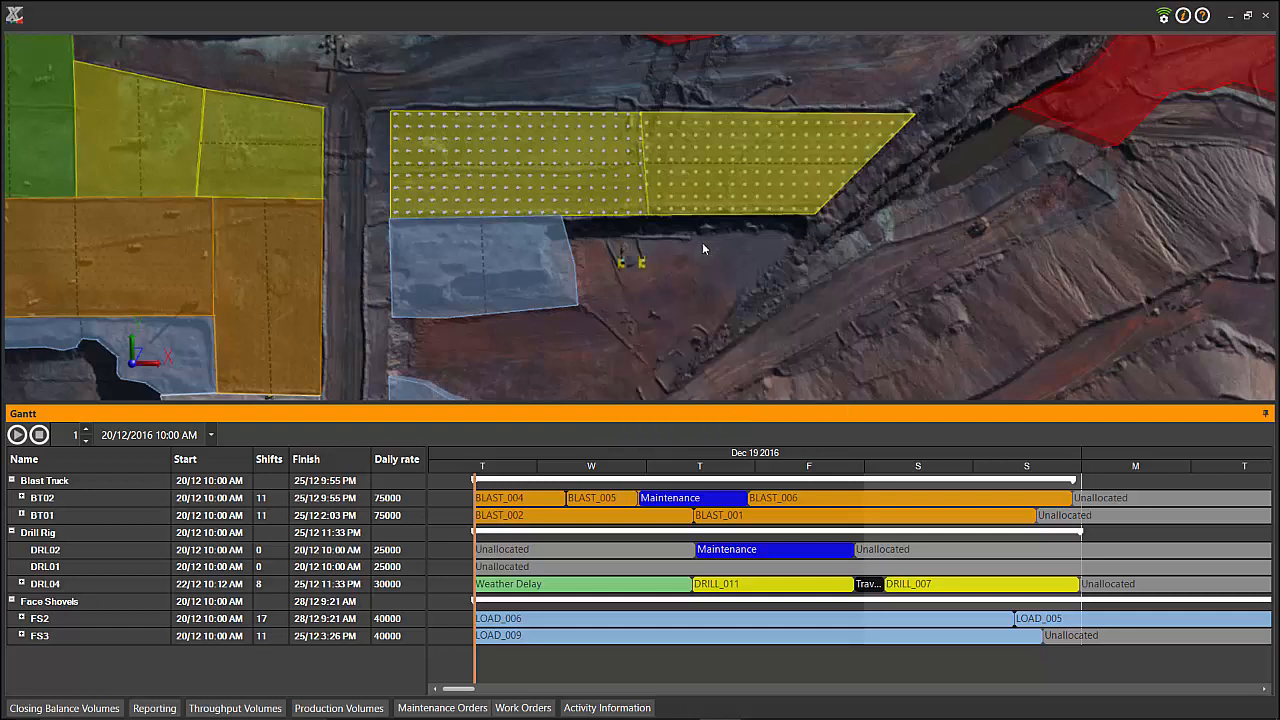
mouse_move(623, 268)
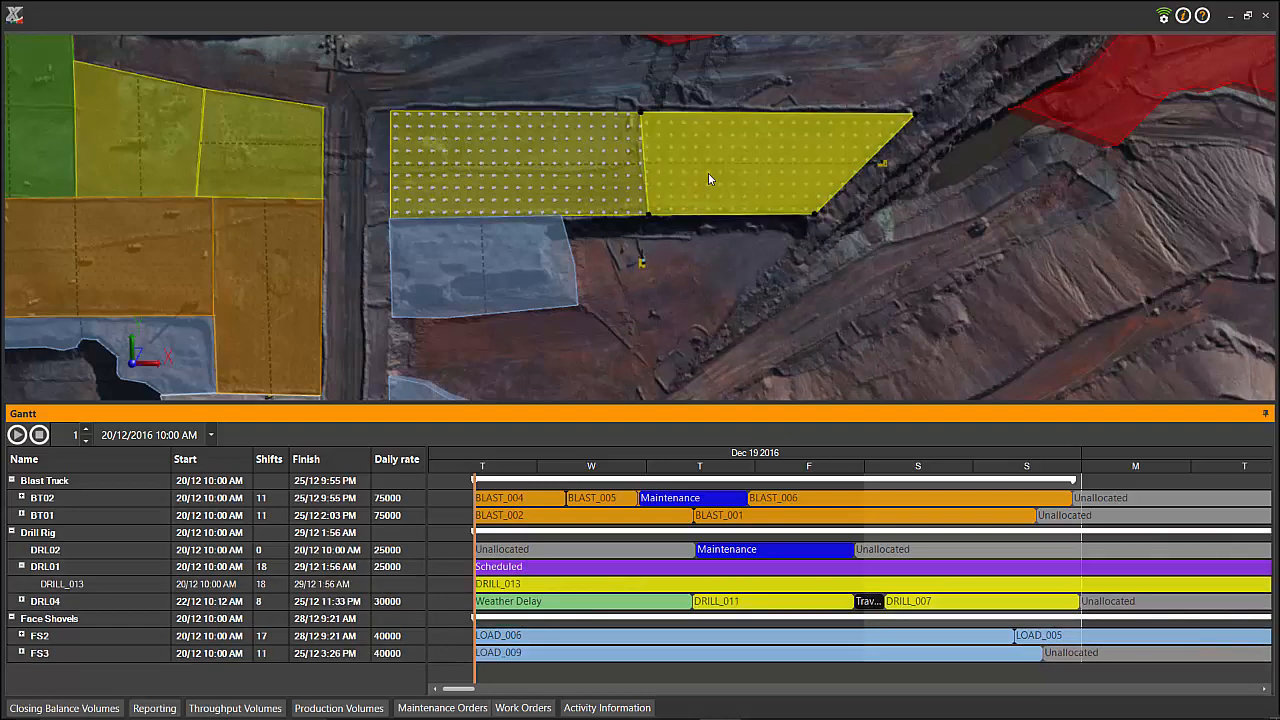
mouse_move(682, 241)
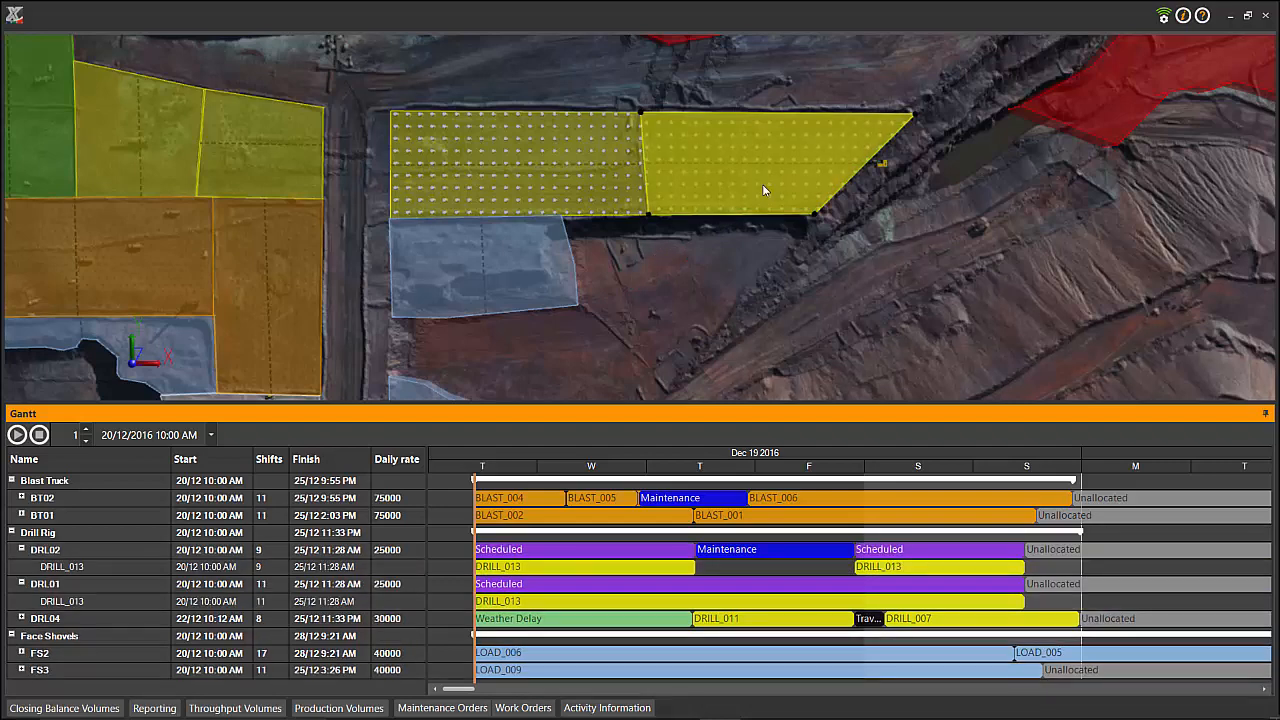
mouse_move(765, 276)
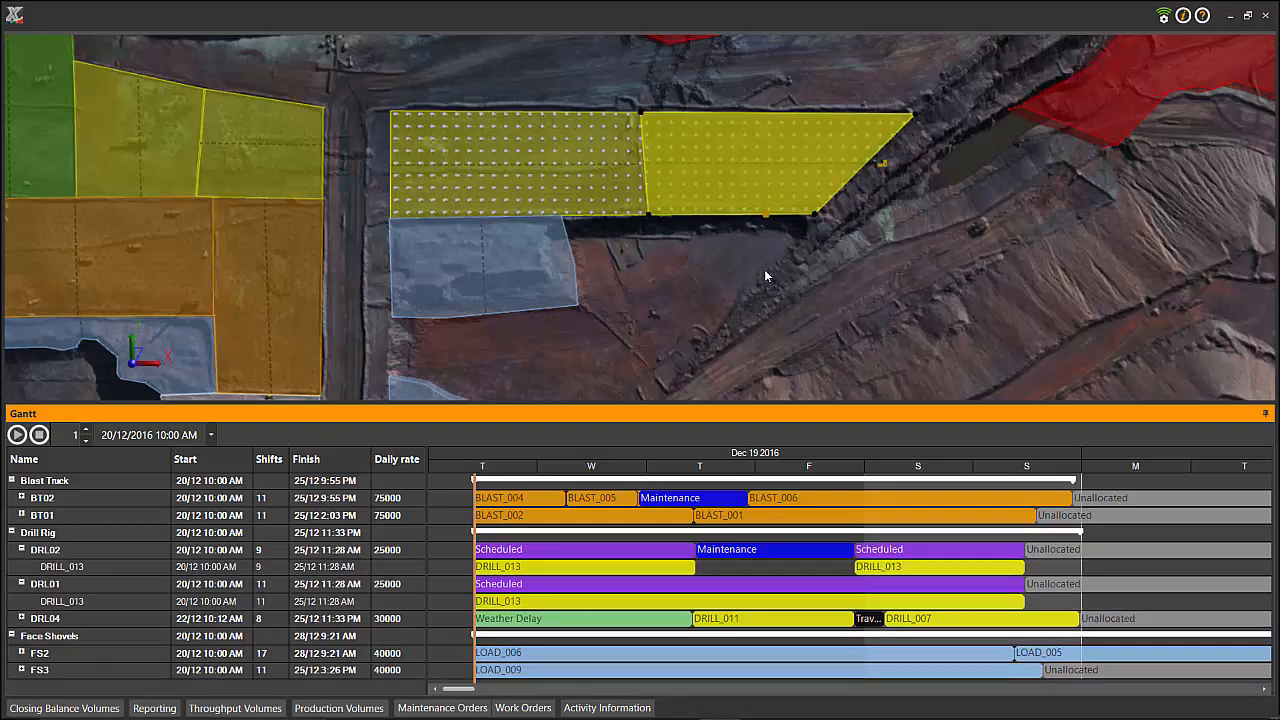
mouse_move(762, 280)
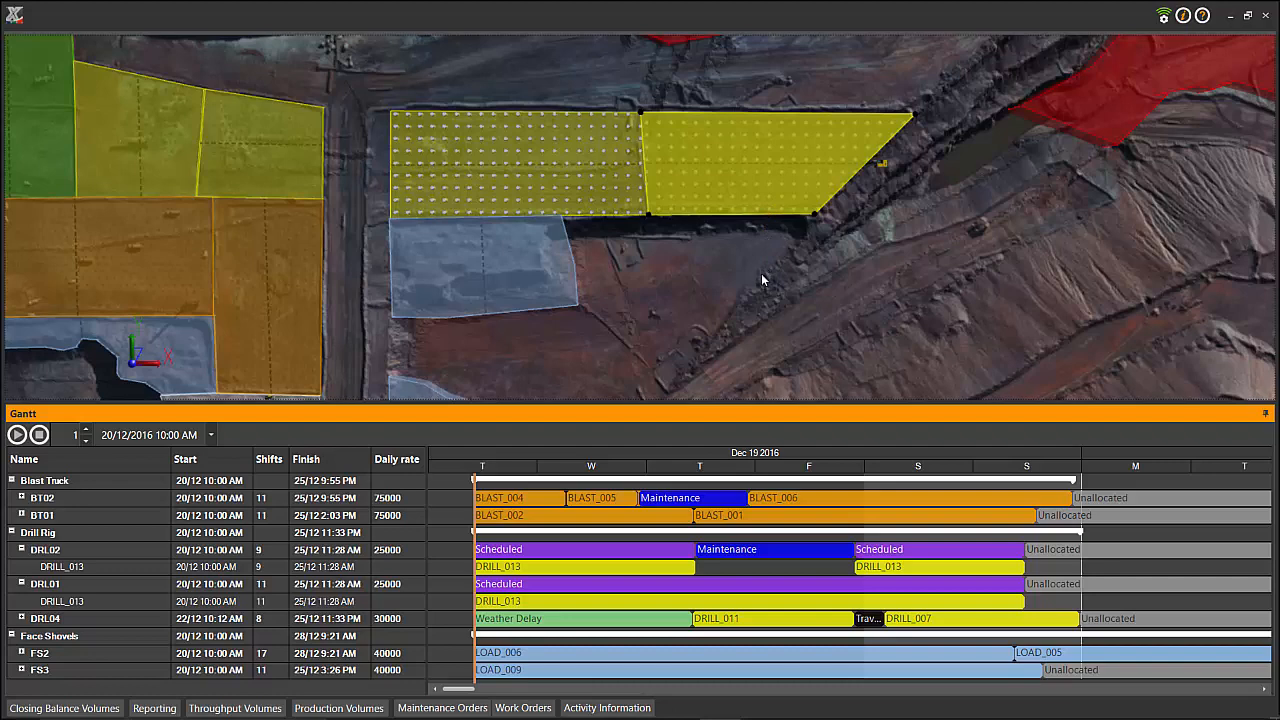
mouse_move(583, 189)
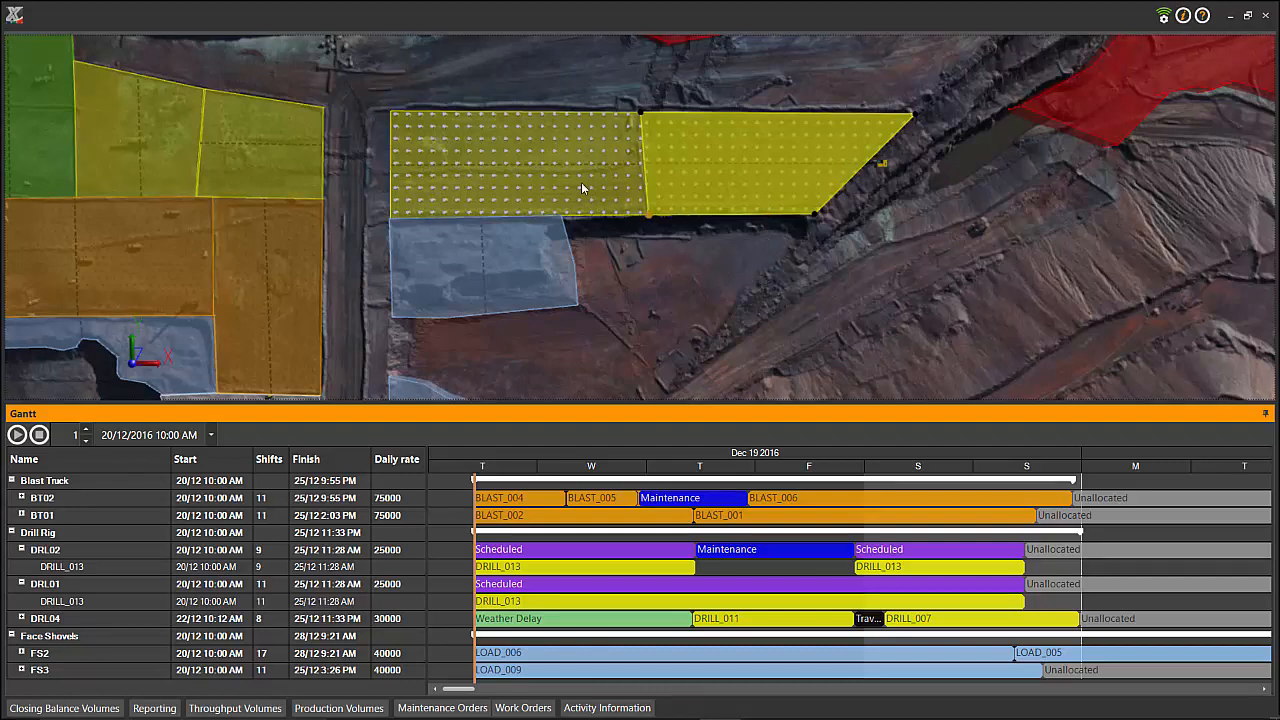
Step: Reassign drill rigs DRL01 and DRL02 to DRILL_014, extending them to 29/12
right_click(583, 187)
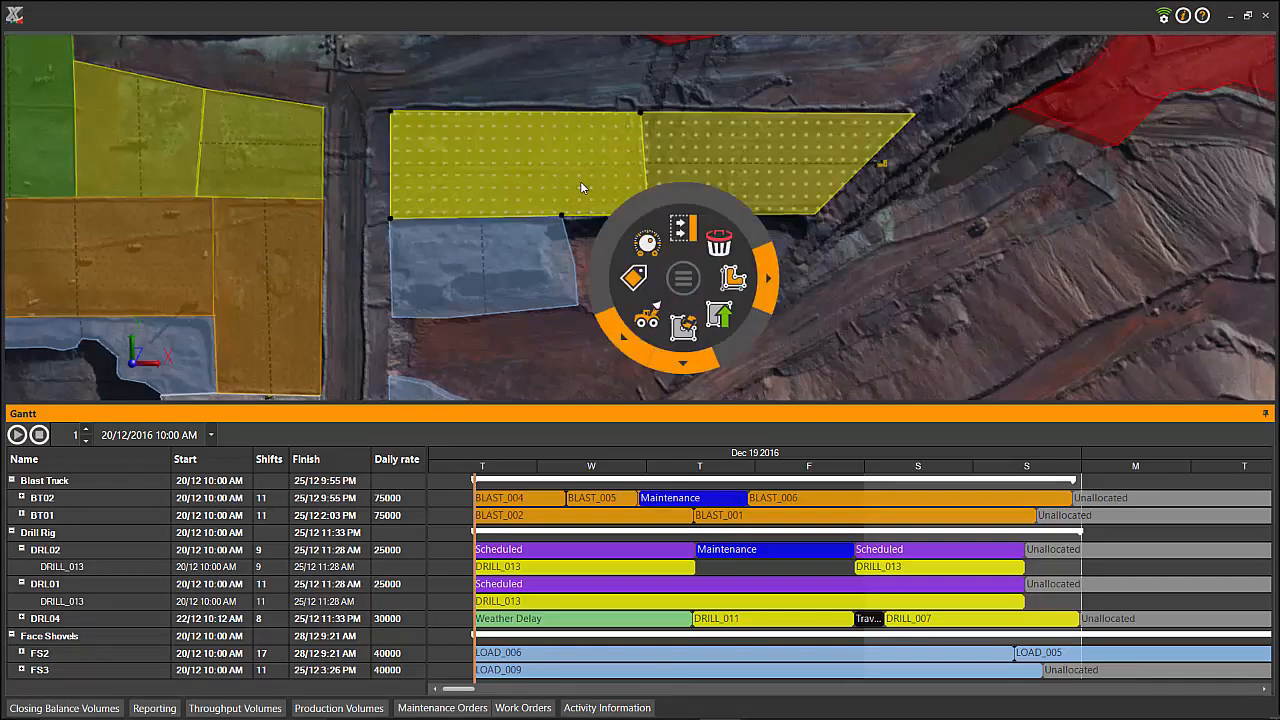
mouse_move(625, 340)
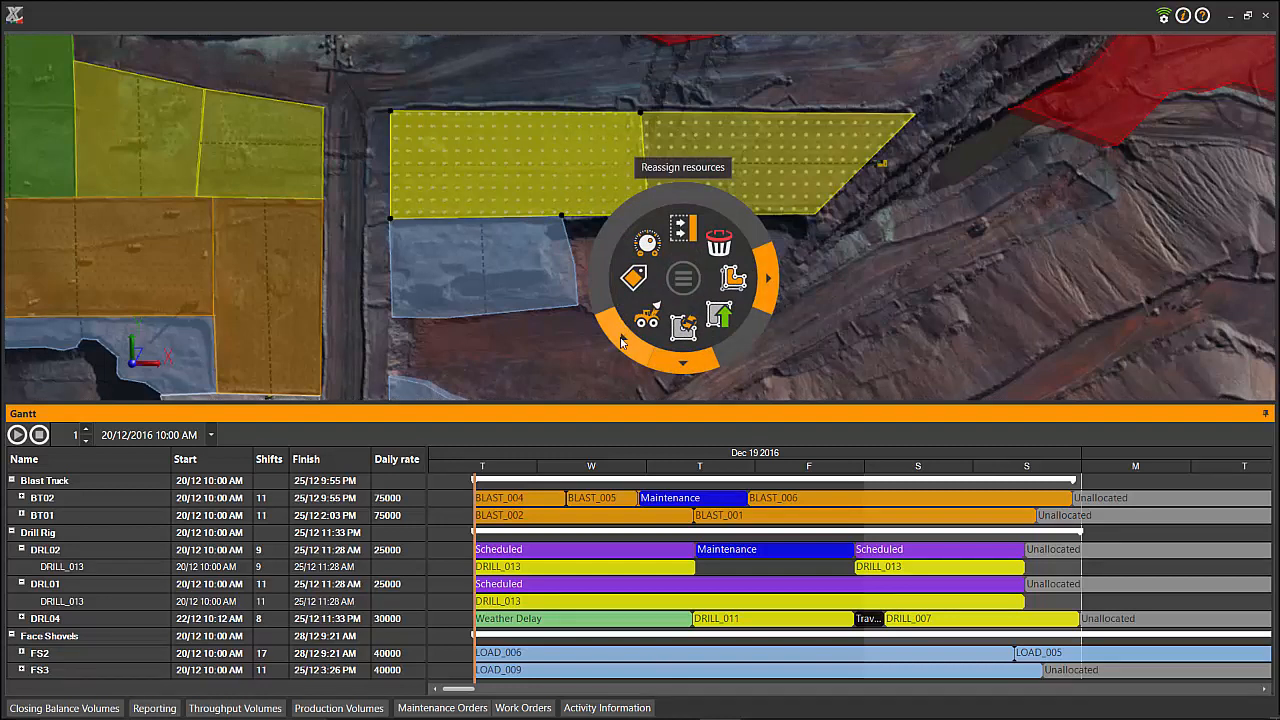
left_click(720, 278)
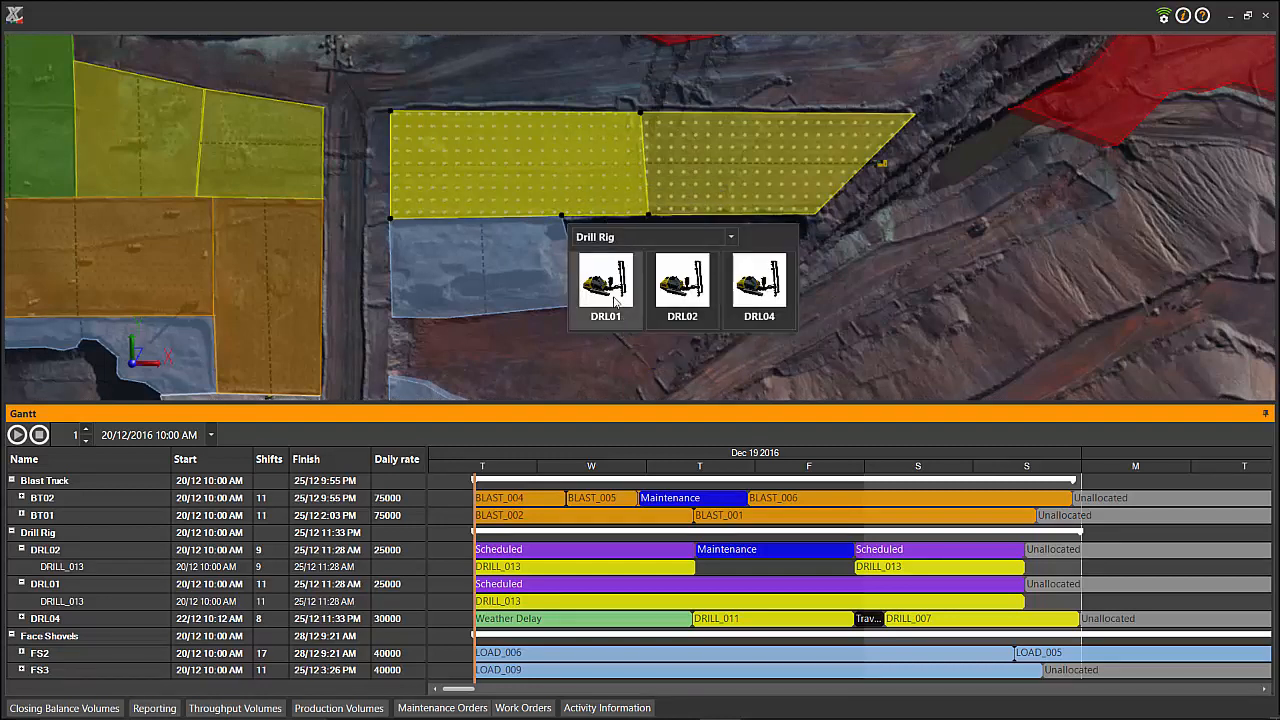
left_click(605, 288)
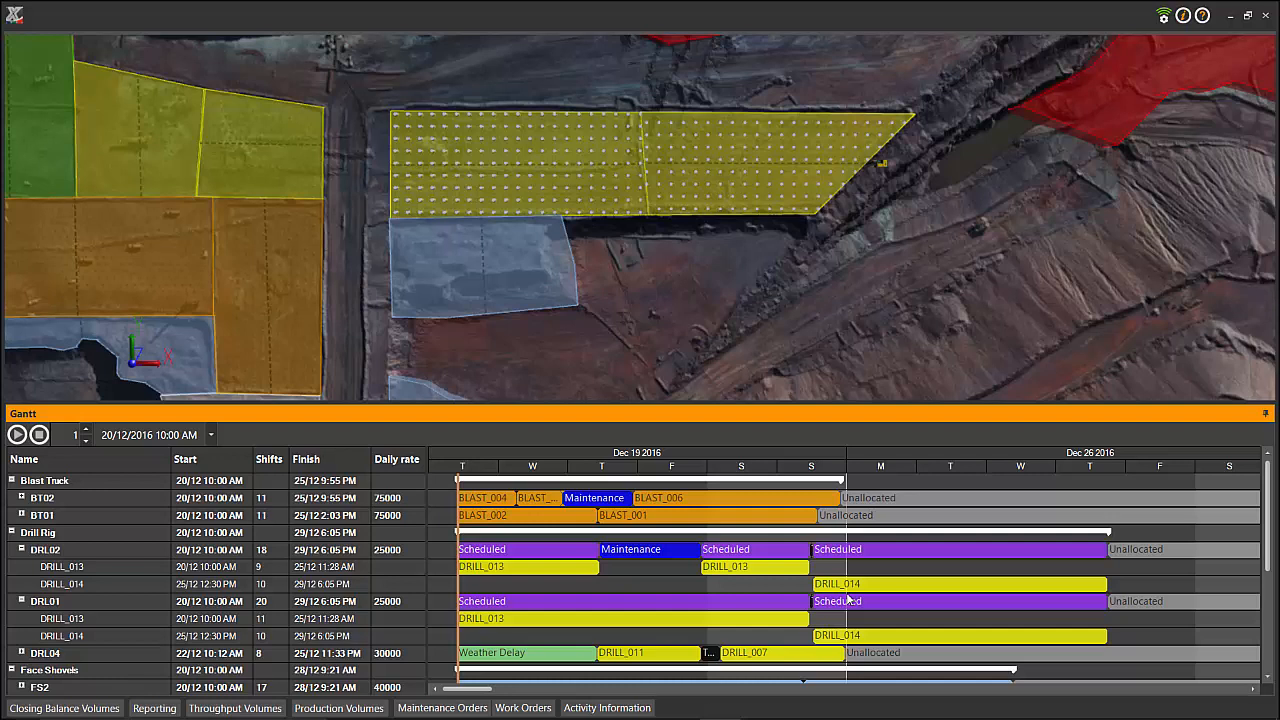
left_click(39, 434)
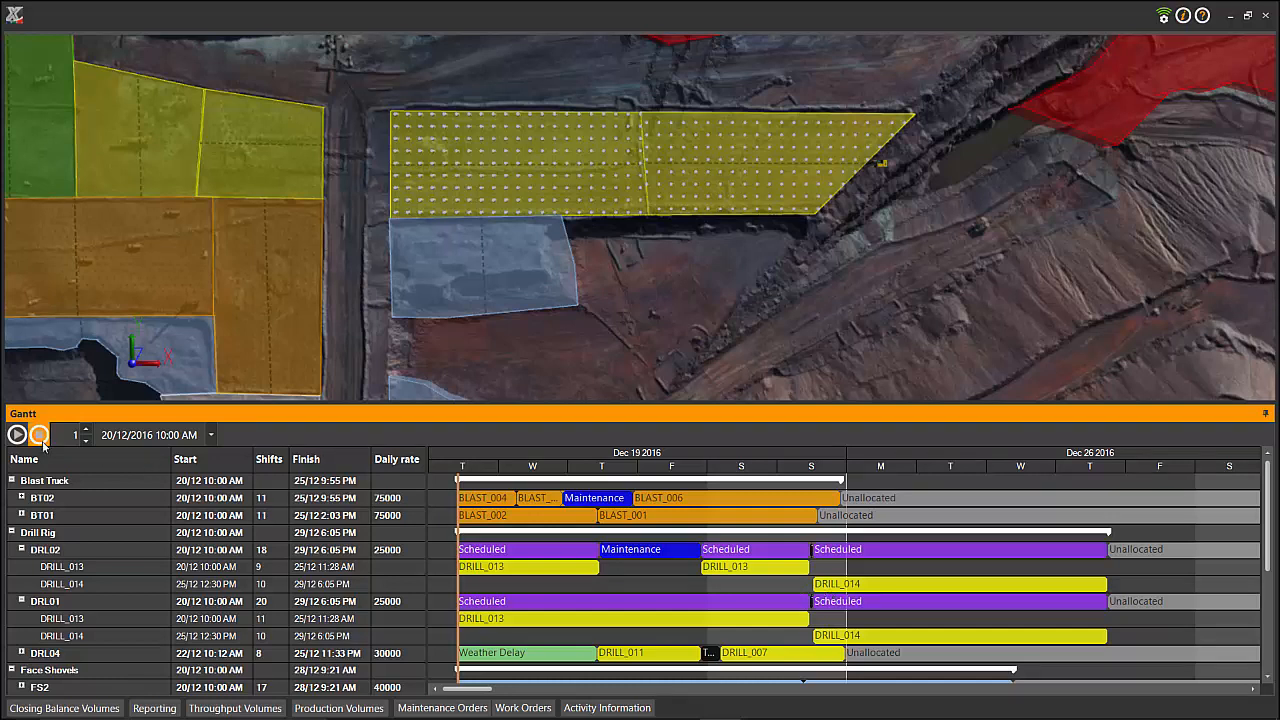